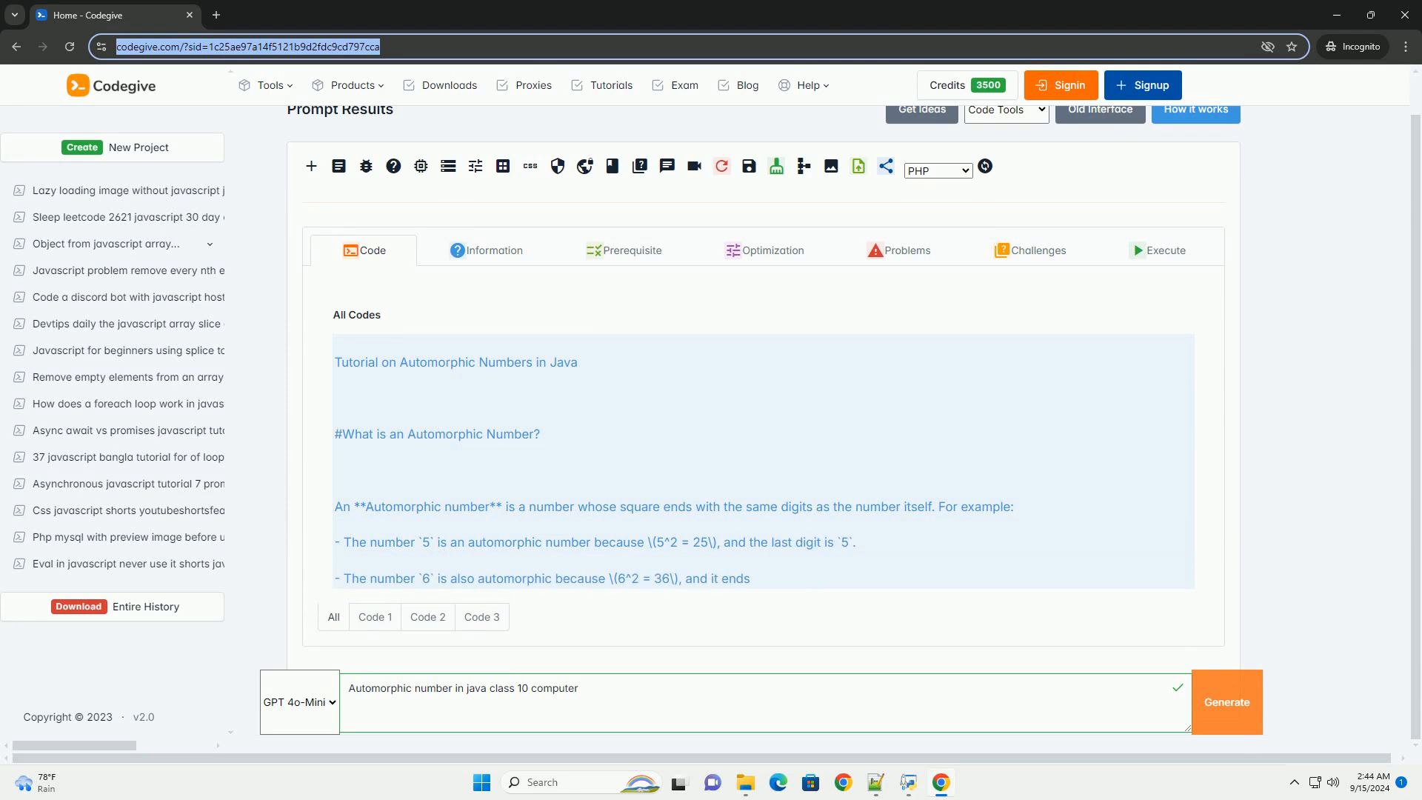
scroll(down, 3)
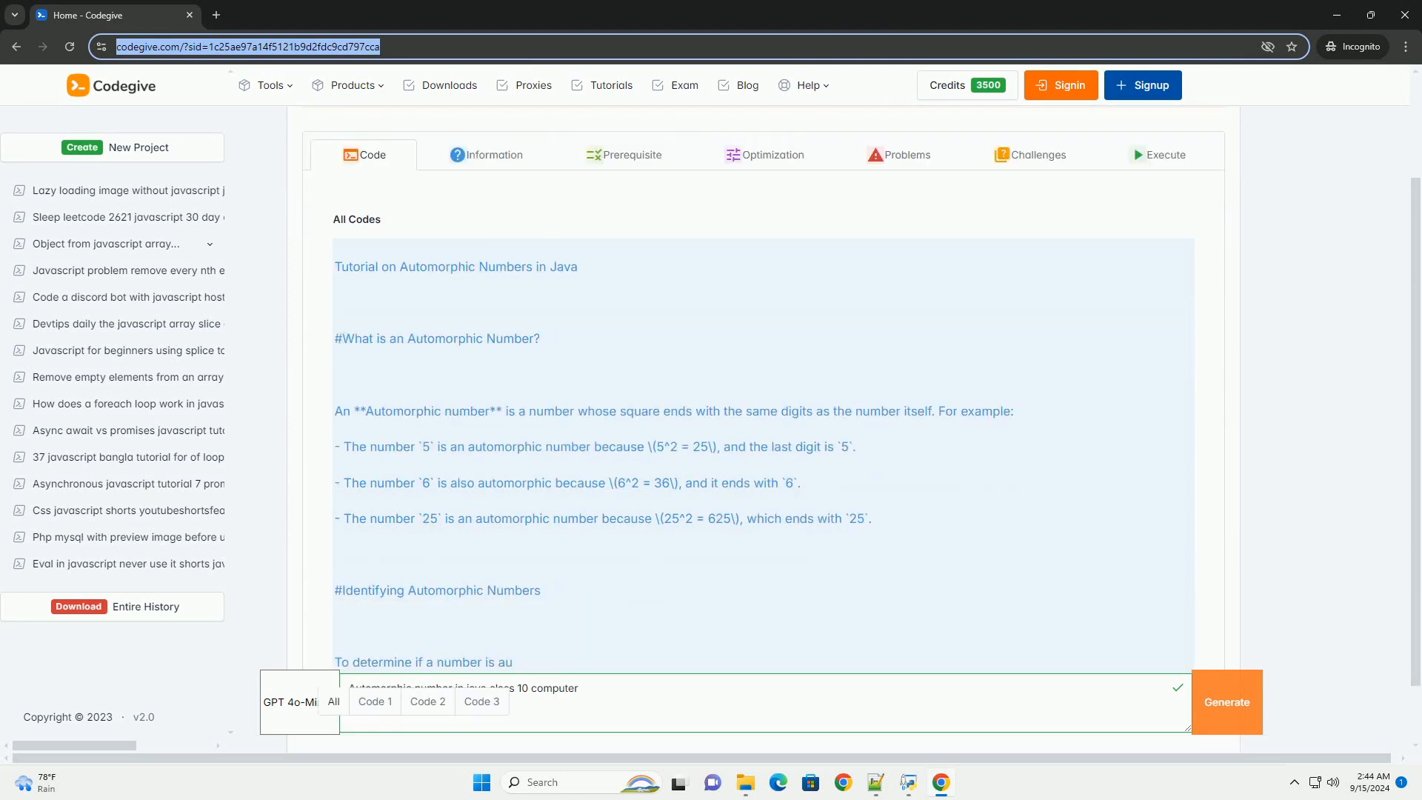
scroll(down, 3)
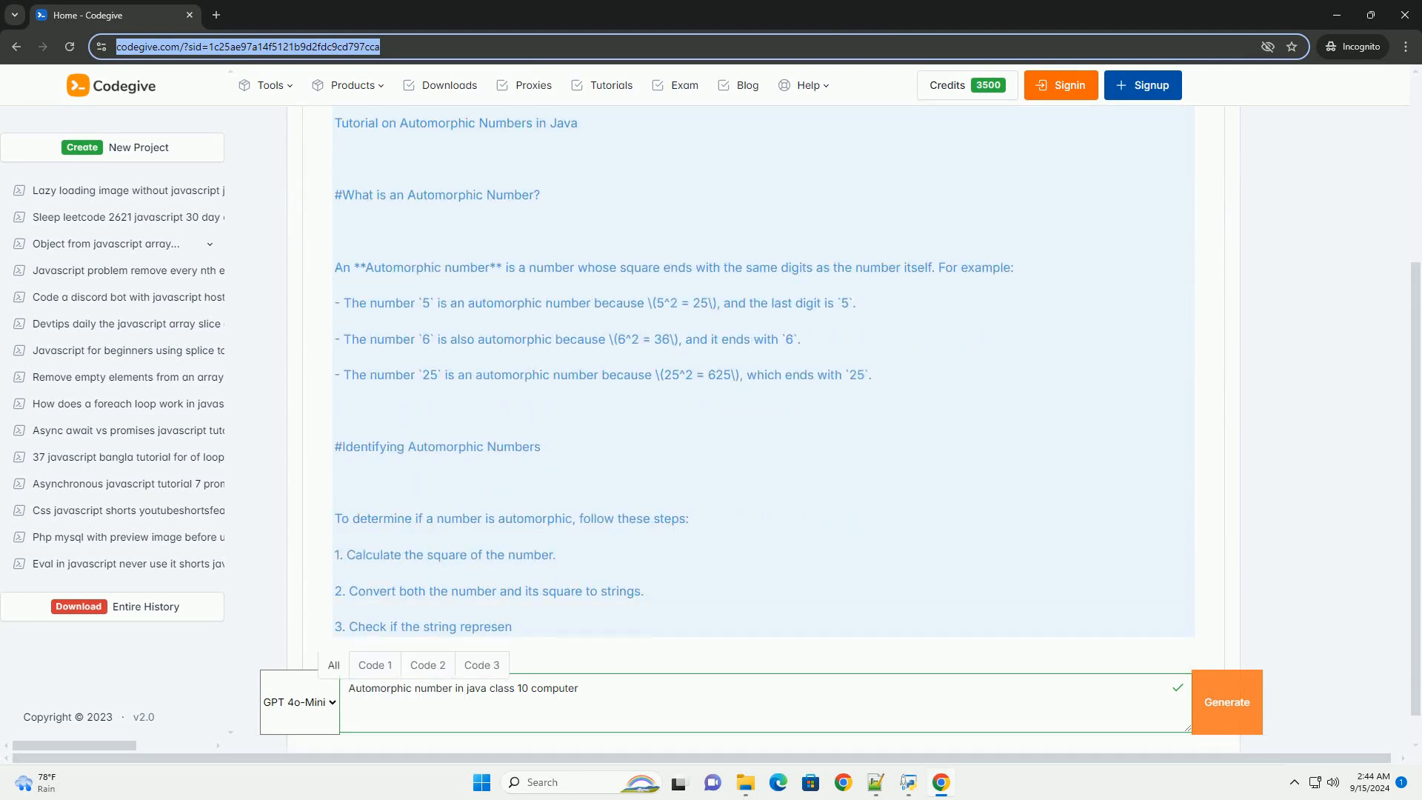
scroll(down, 3)
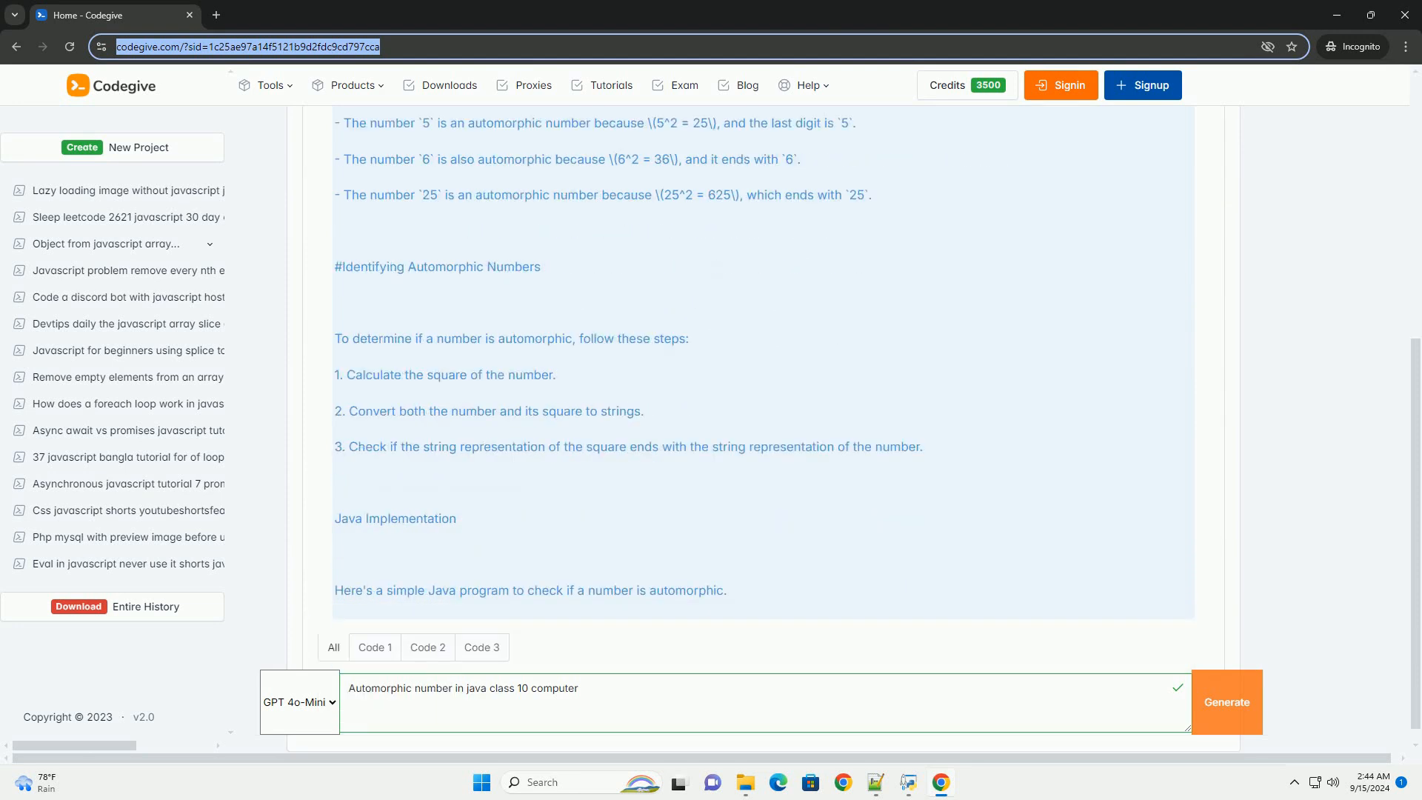
scroll(down, 3)
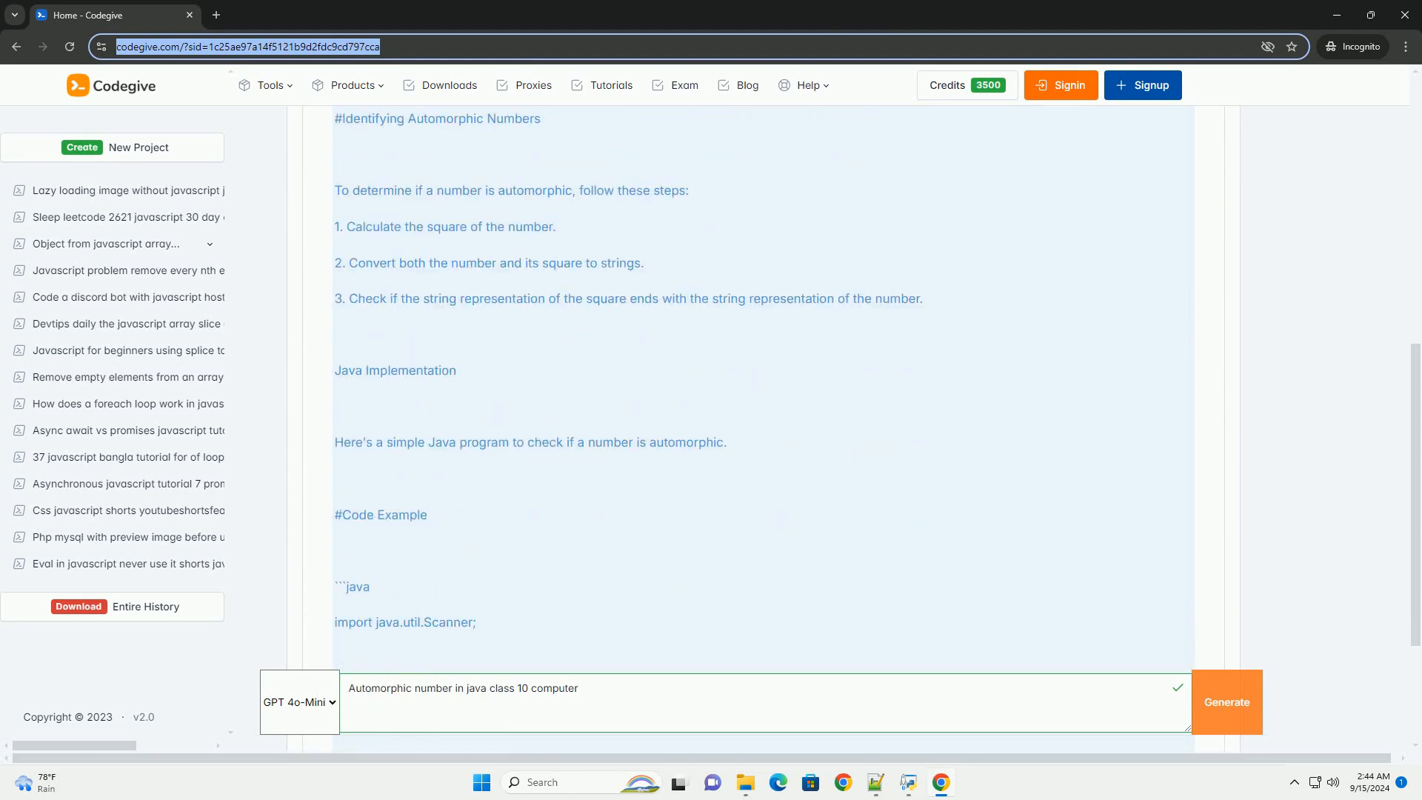
scroll(down, 3)
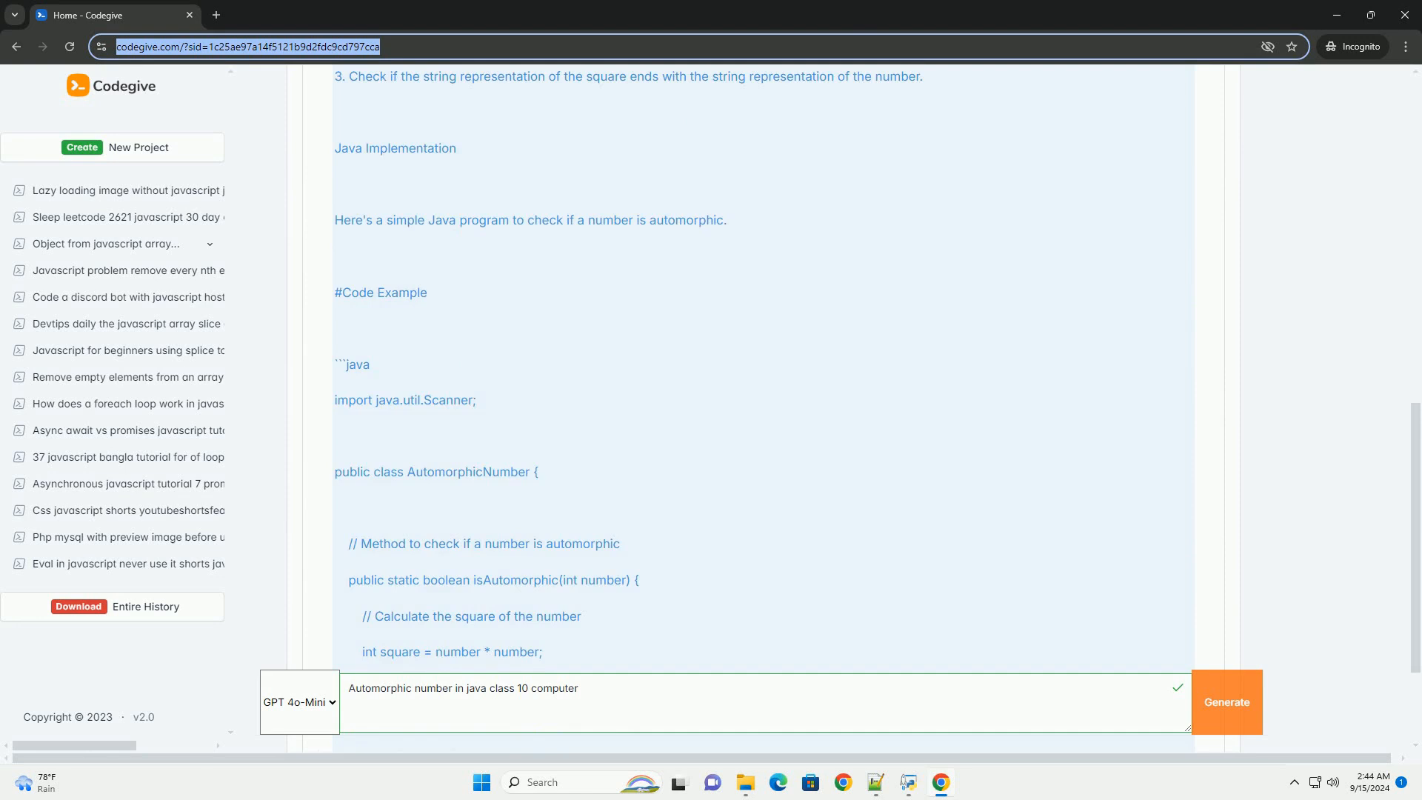
scroll(down, 3)
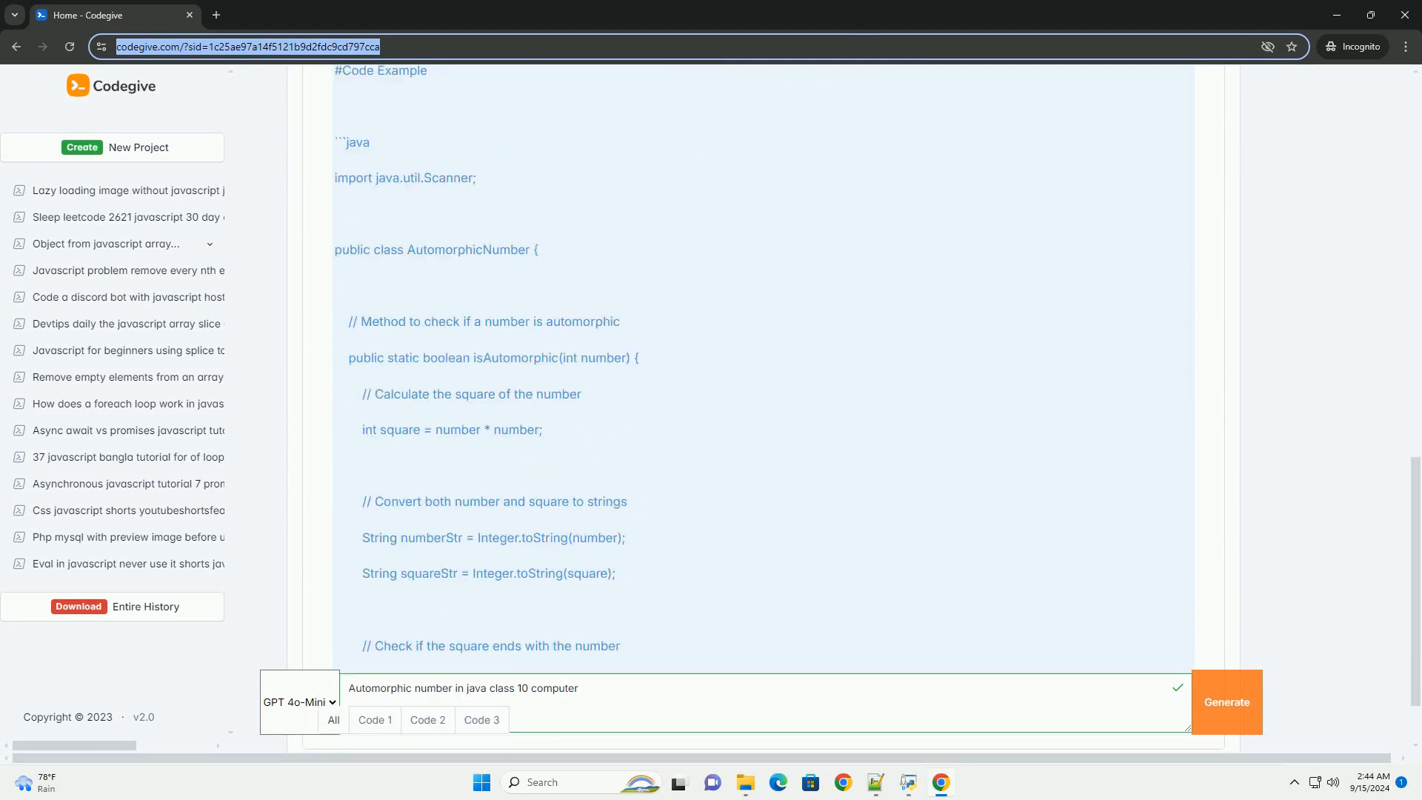
scroll(down, 3)
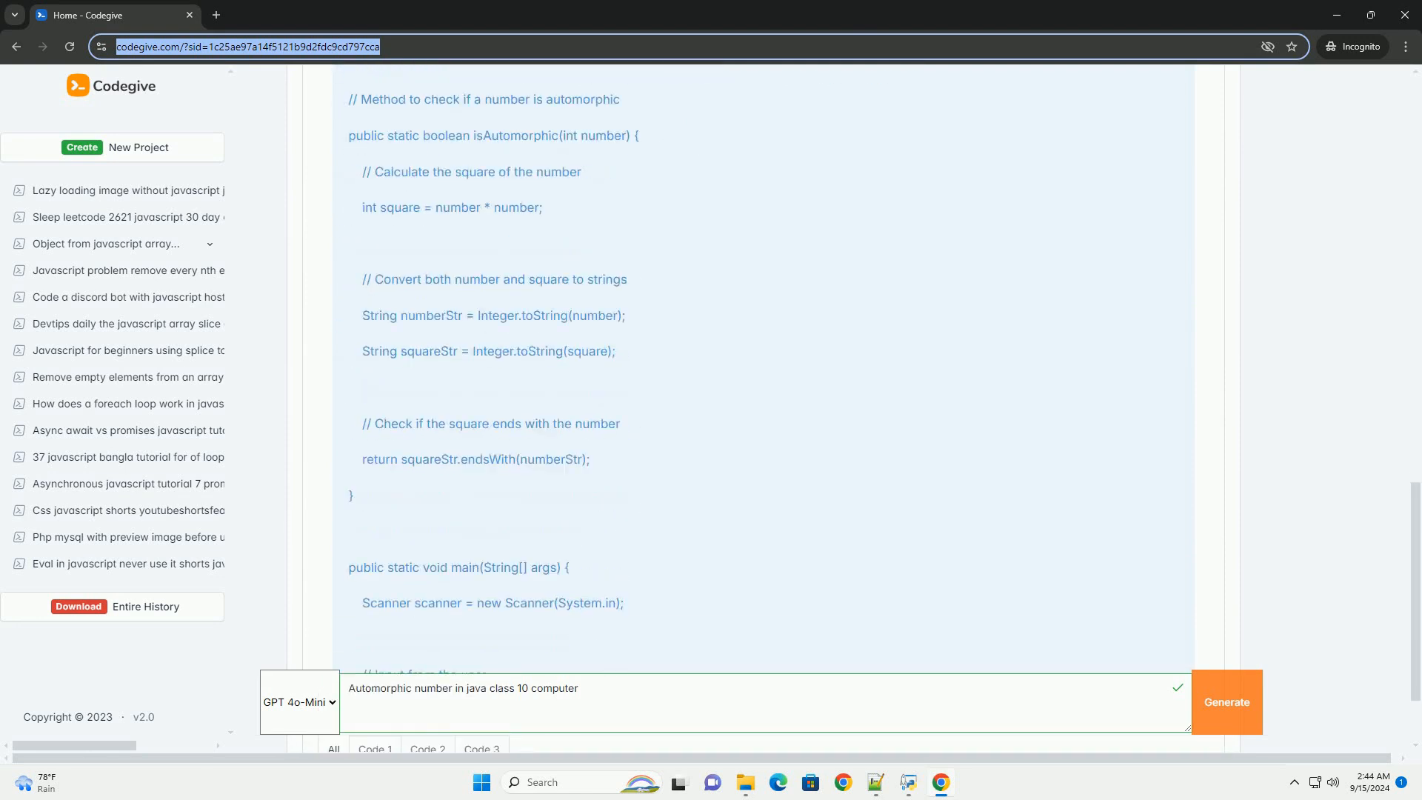
scroll(down, 3)
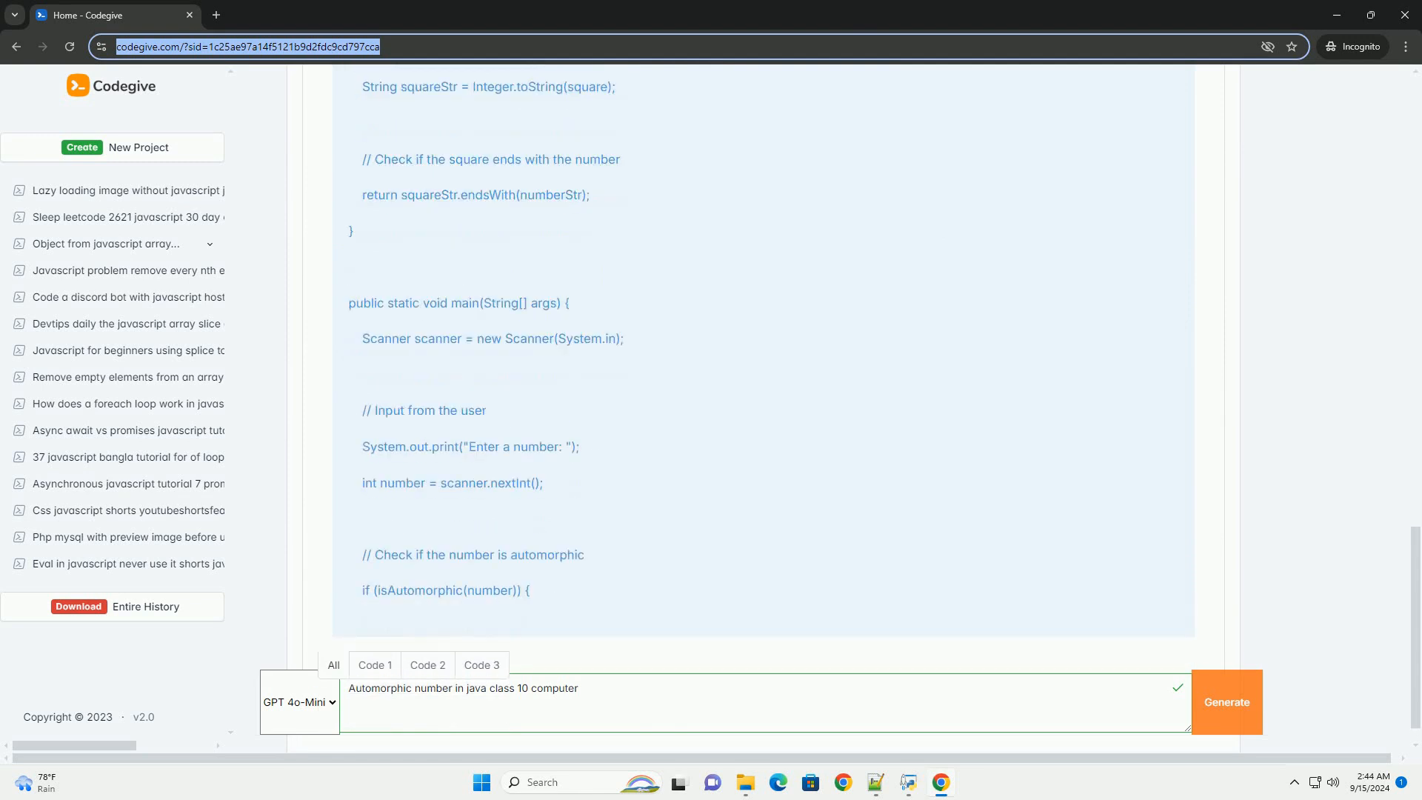
scroll(down, 3)
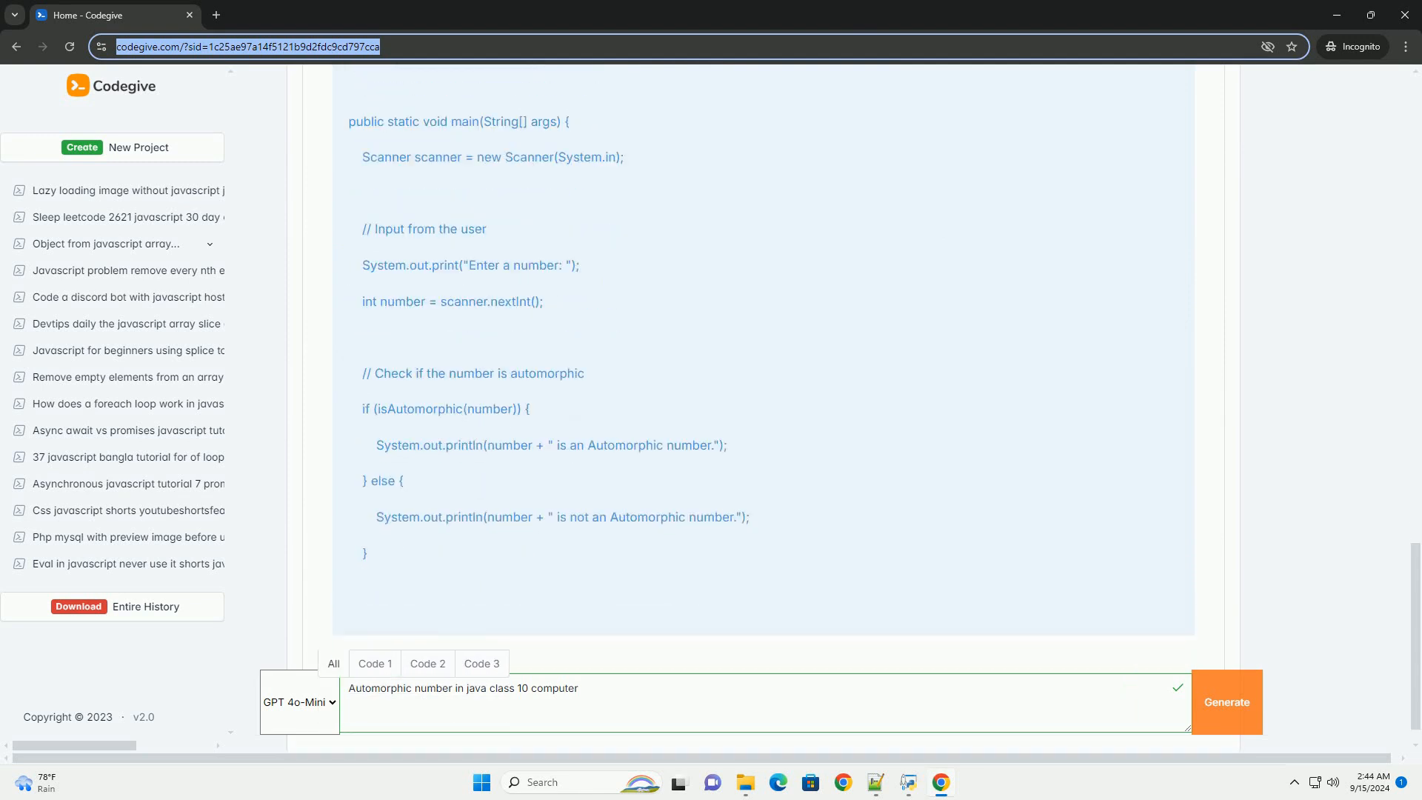
scroll(down, 3)
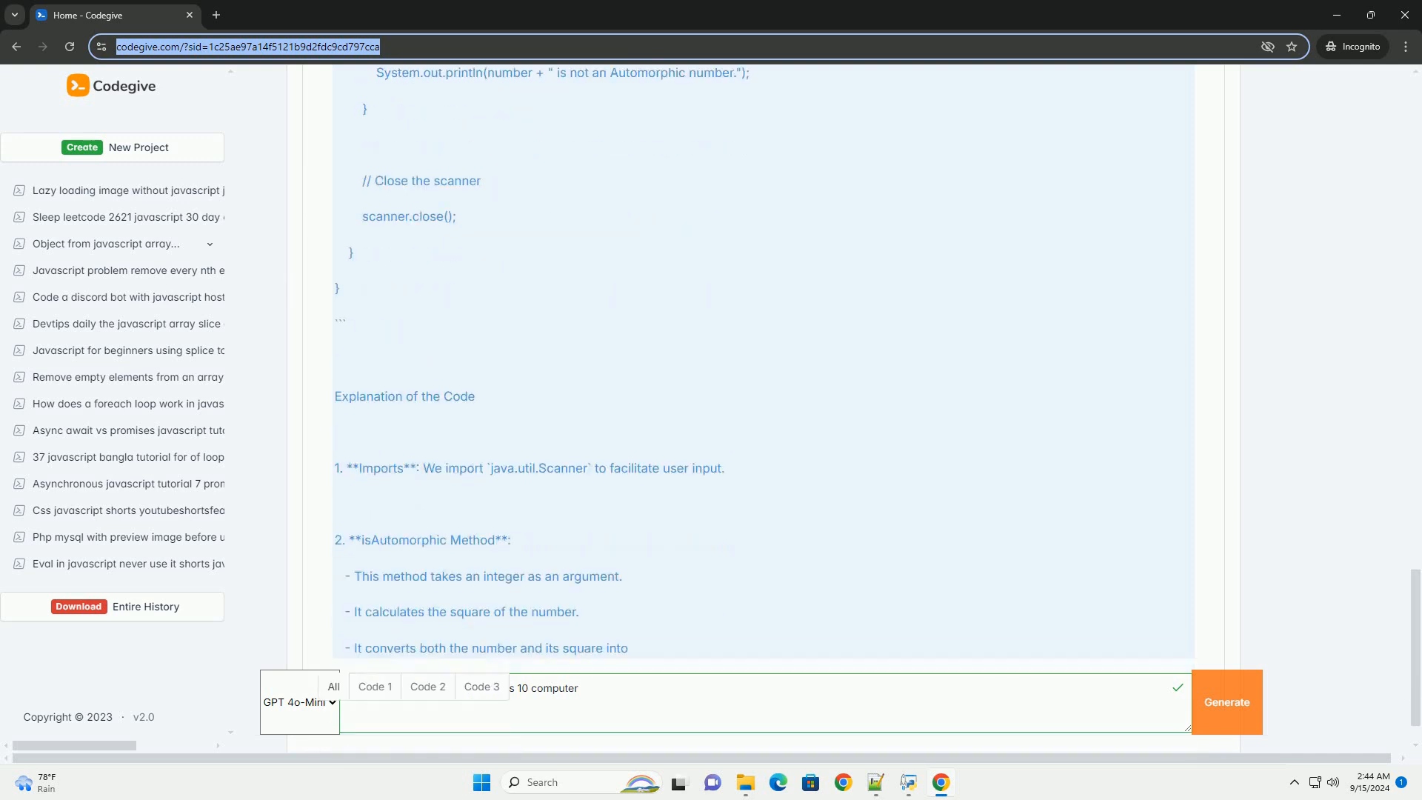
scroll(down, 3)
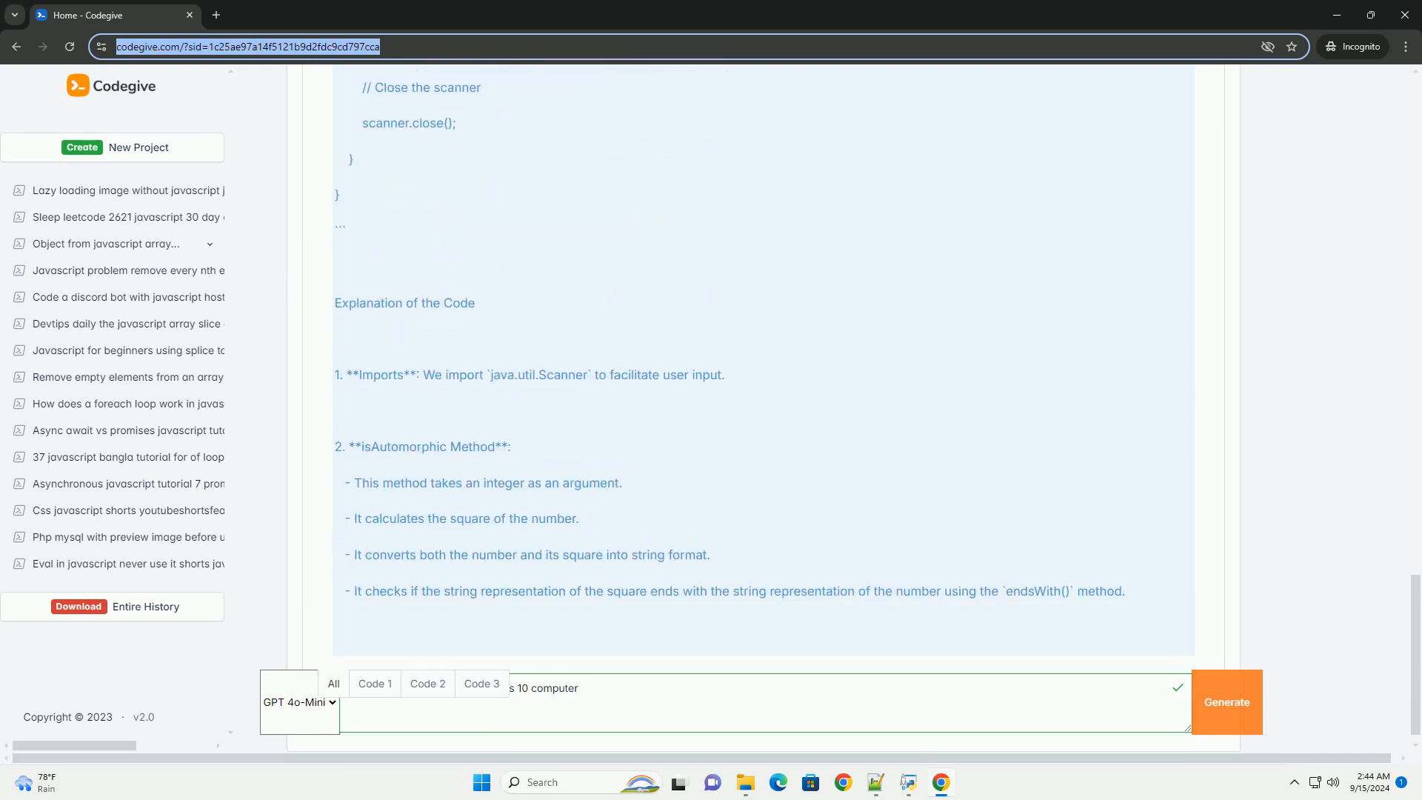
scroll(down, 3)
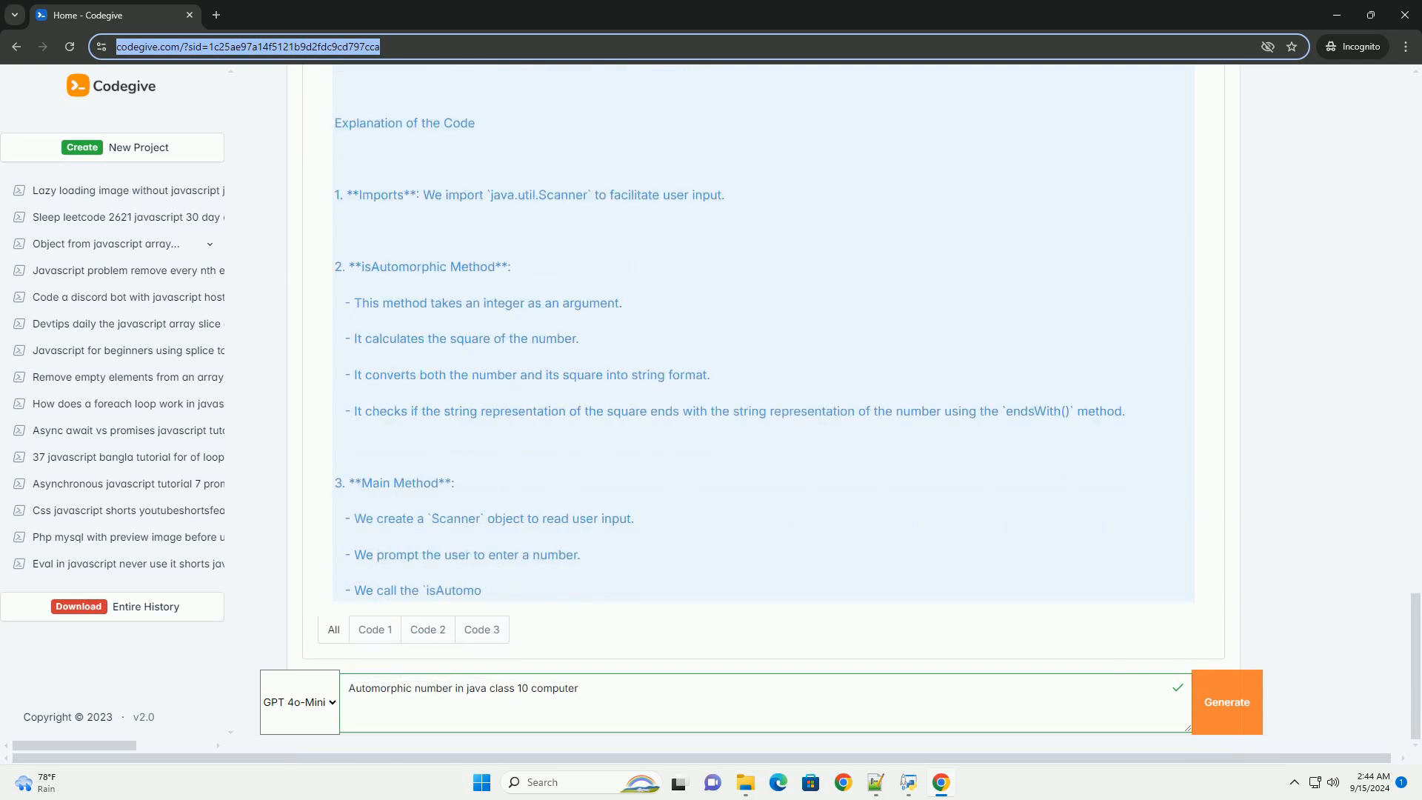
scroll(down, 3)
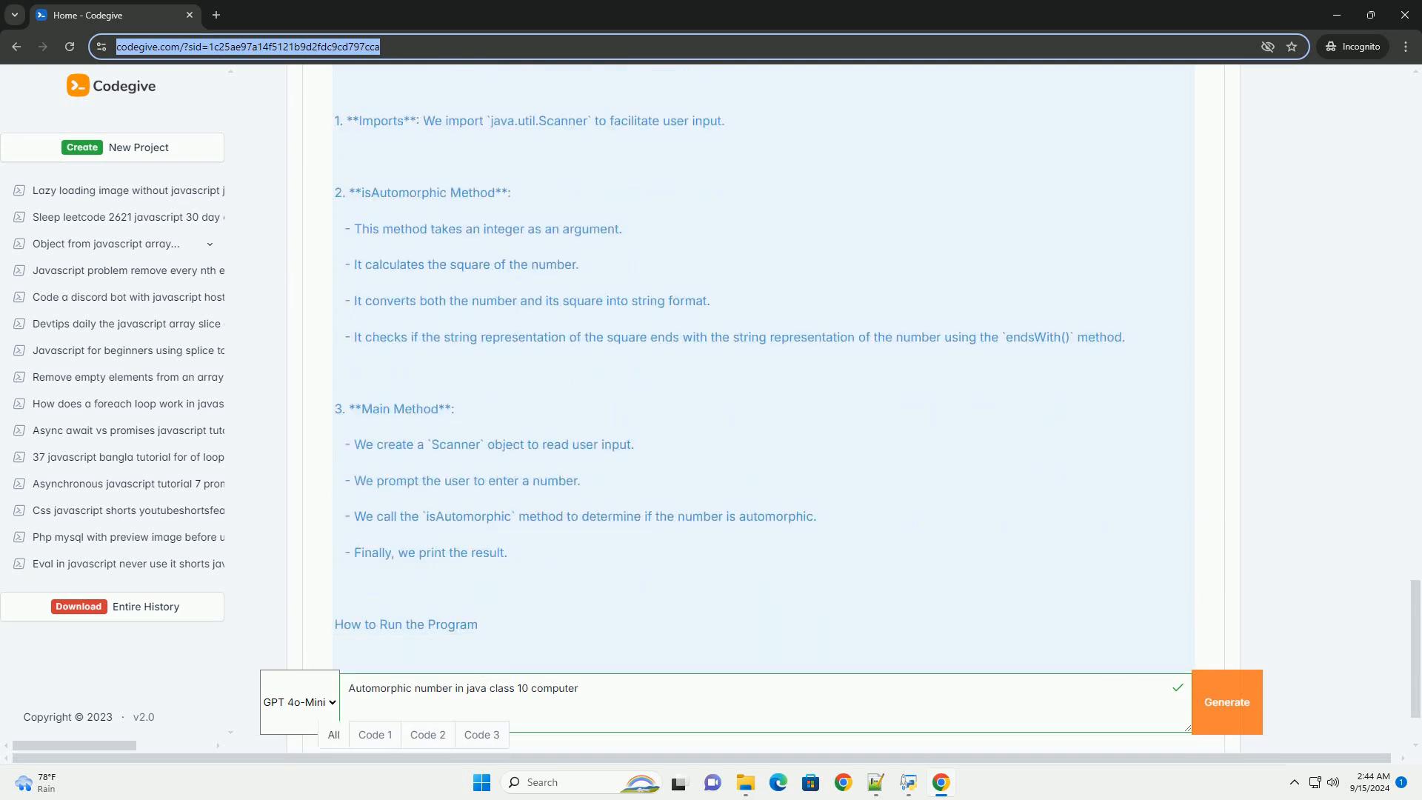
scroll(down, 3)
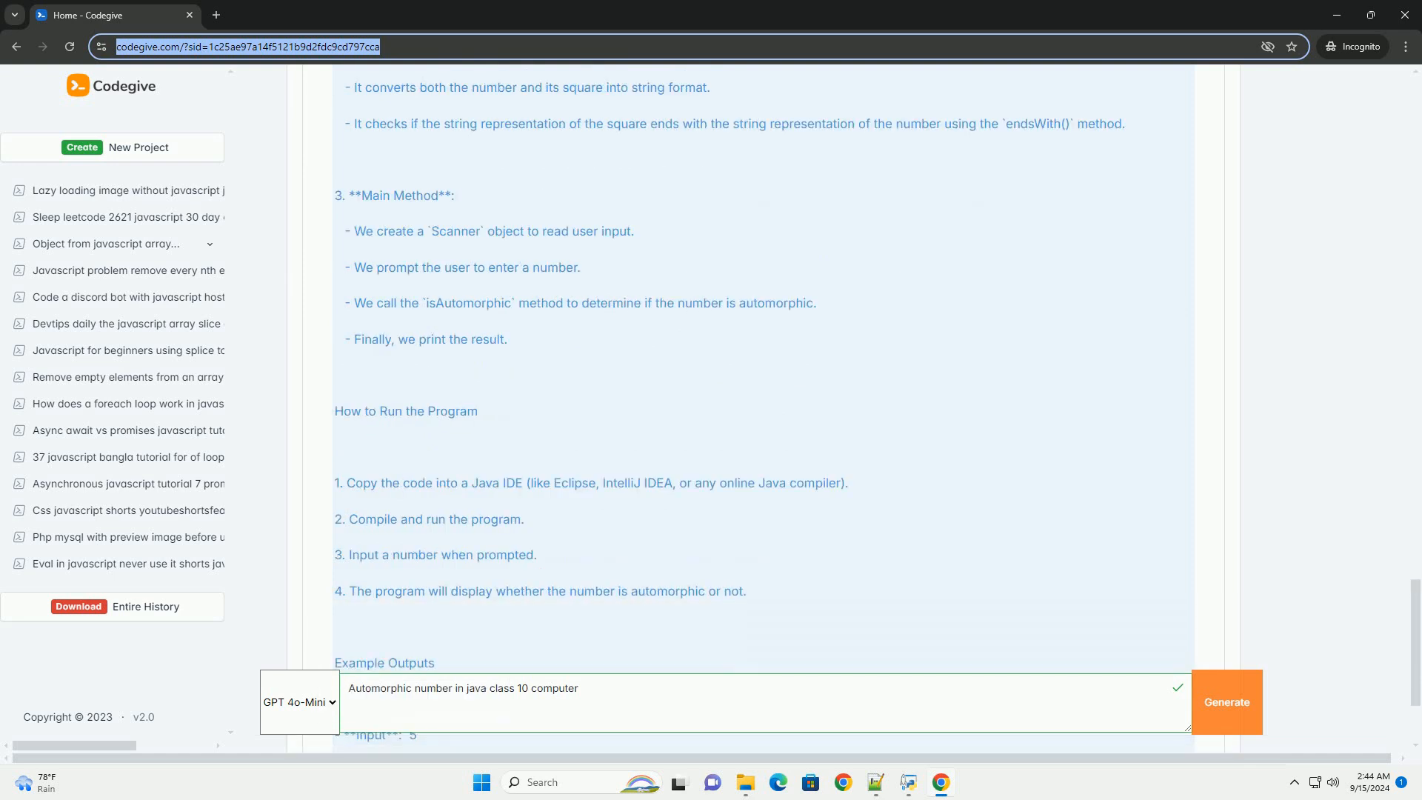
scroll(down, 3)
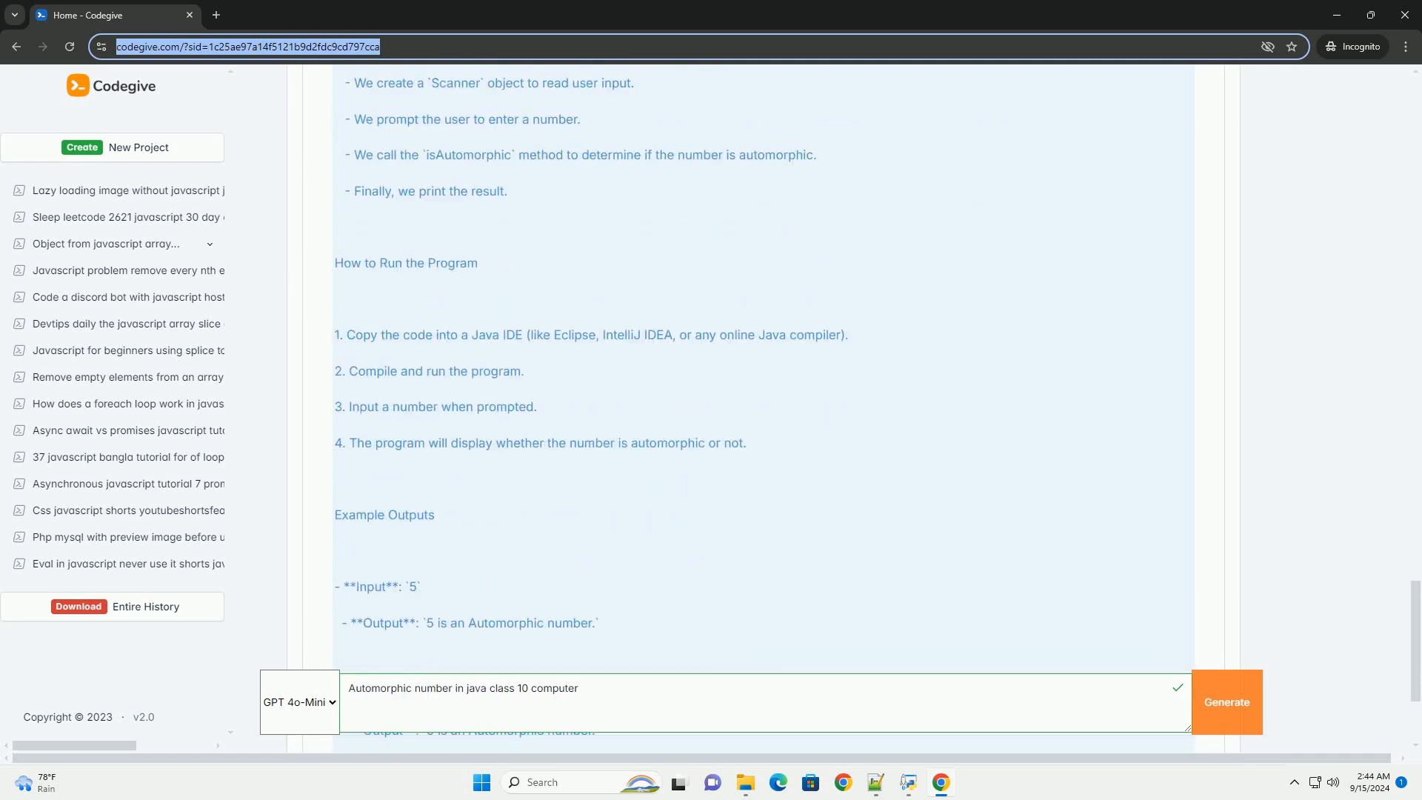
scroll(down, 3)
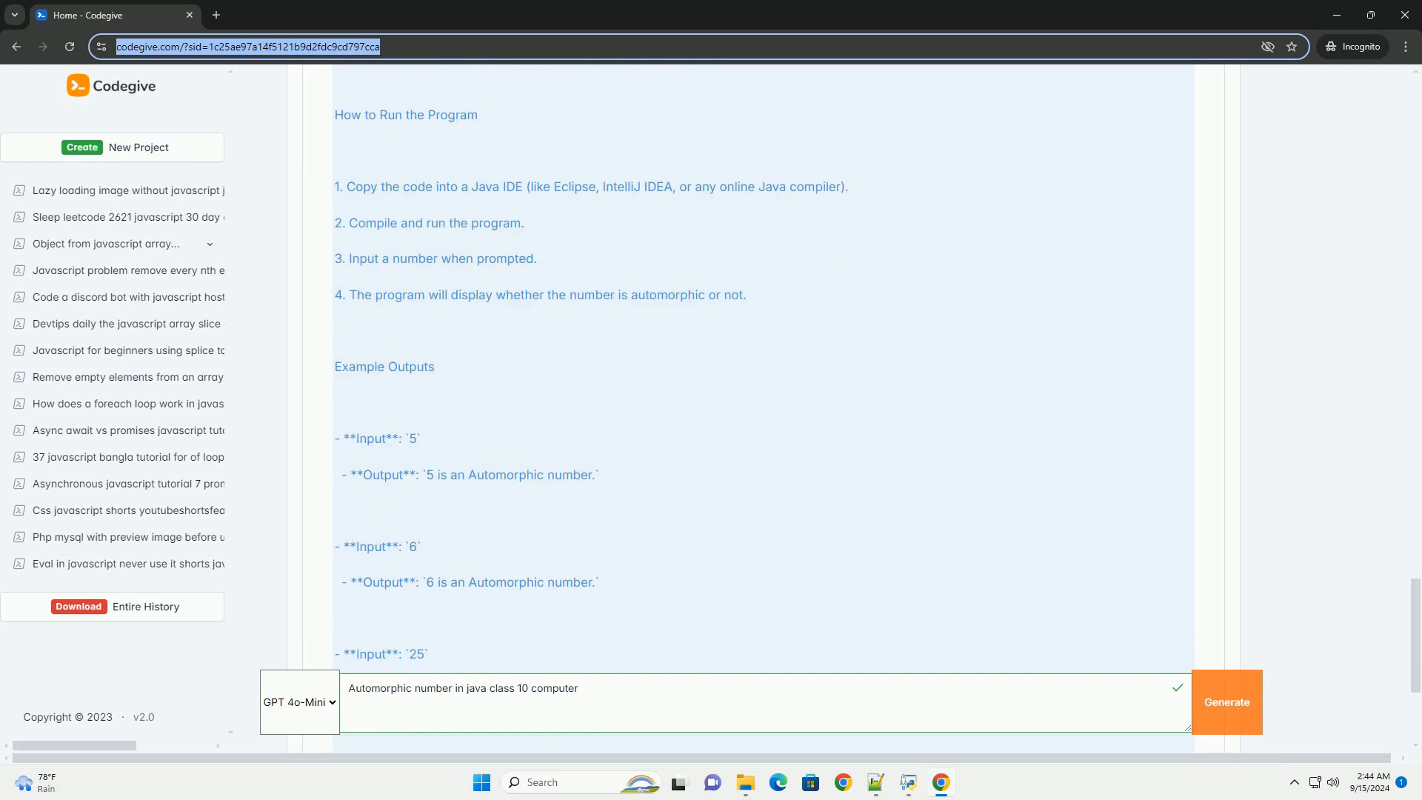
scroll(down, 3)
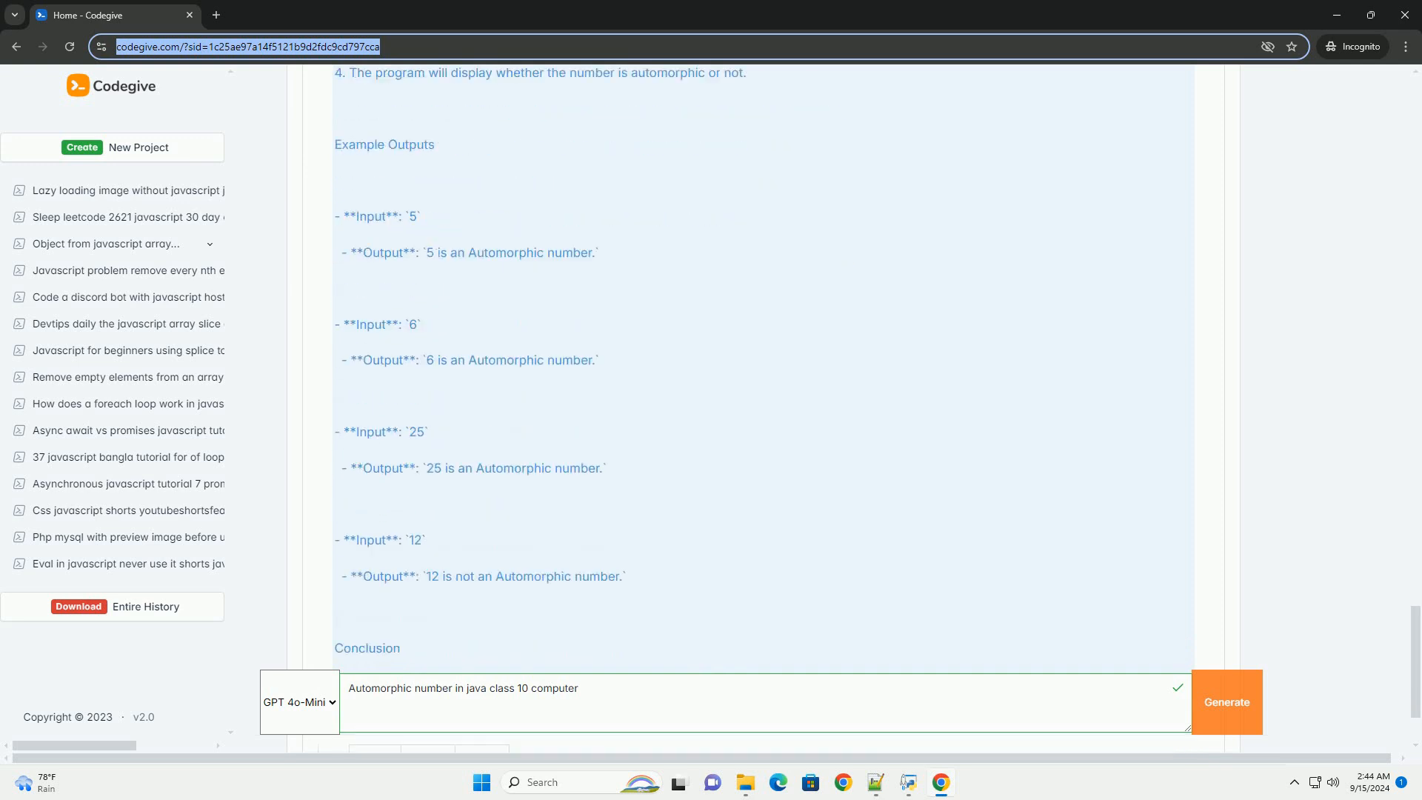
scroll(down, 3)
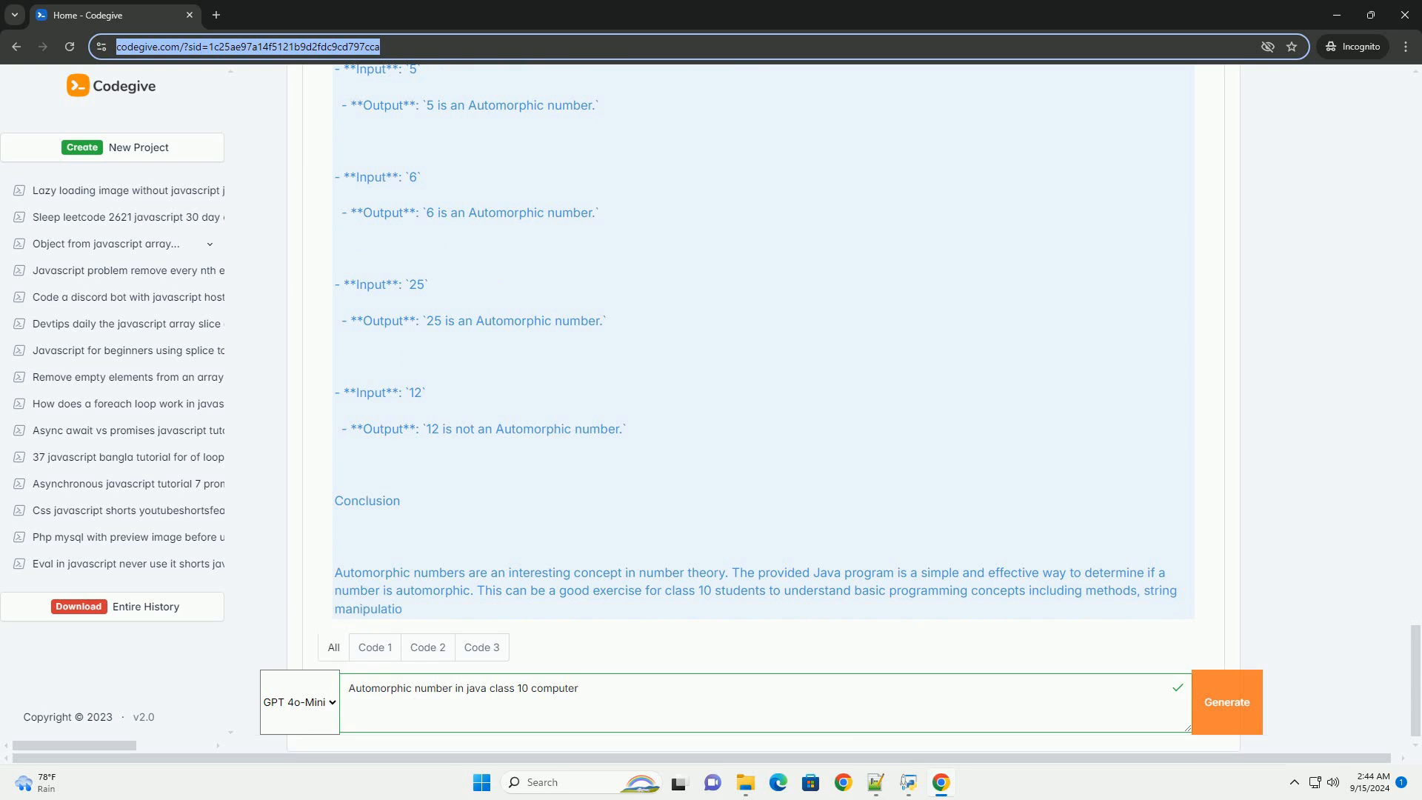